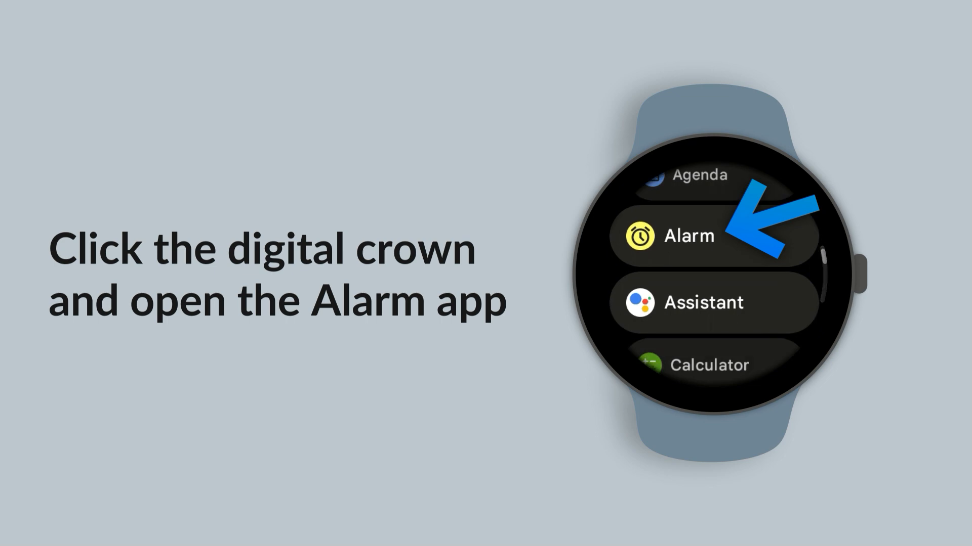
# - Launch Alarm from the app list and scroll past the 5:30 and 6:00 AM alarms to the + button
pyautogui.click(688, 237)
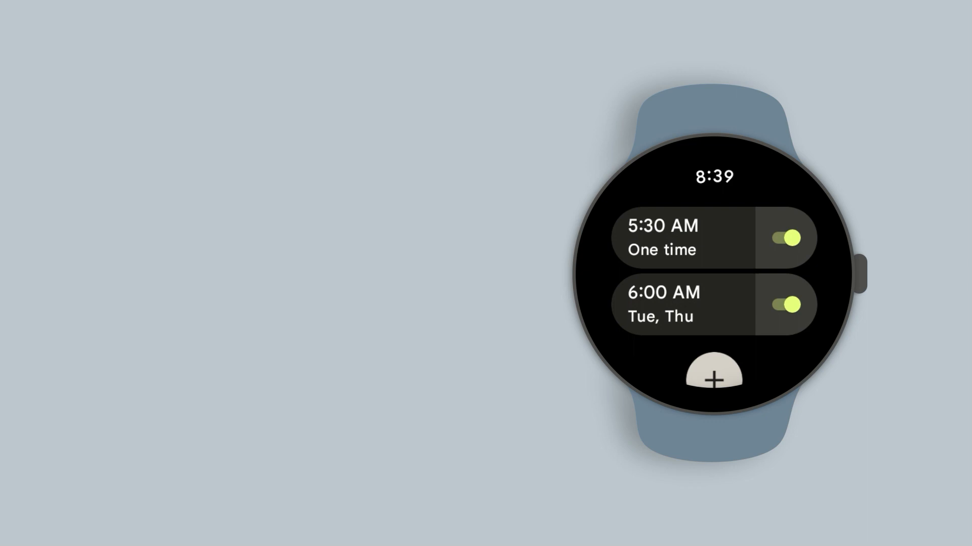
pyautogui.scroll(-3)
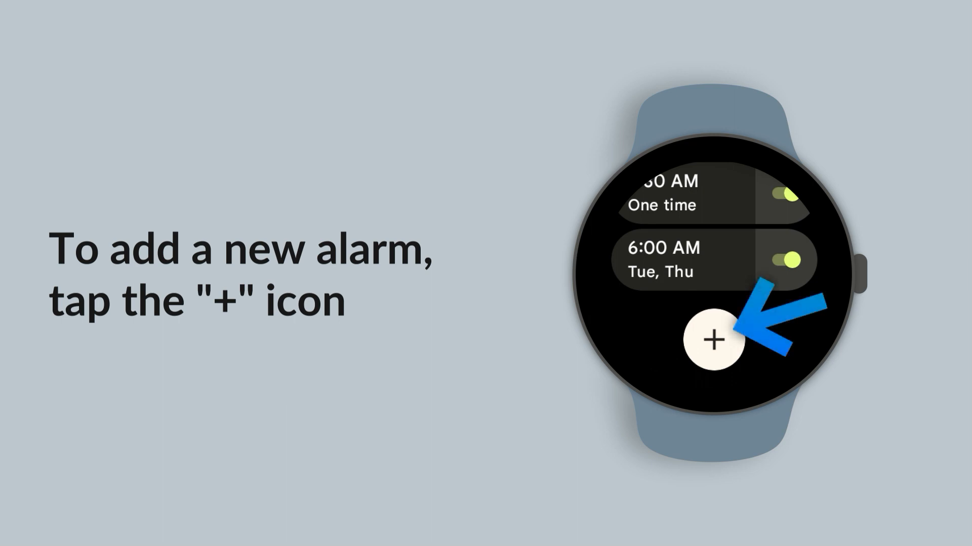
# - Add a new one-time alarm set to 6:45 AM on the time picker
pyautogui.click(713, 340)
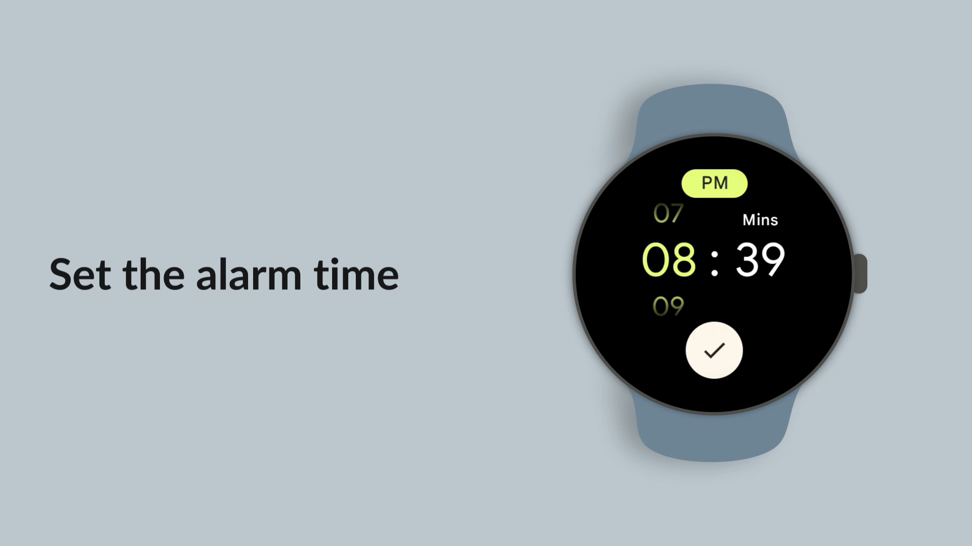
pyautogui.scroll(-3)
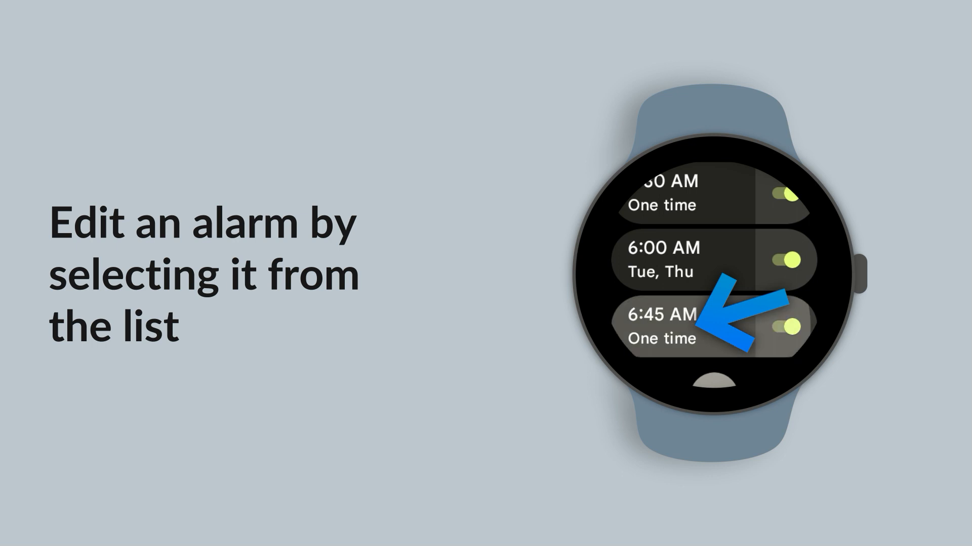
# - Change the 6:45 AM alarm to 6:50 AM and give it a Mon, Wed, Thu, Fri repeat
pyautogui.click(663, 325)
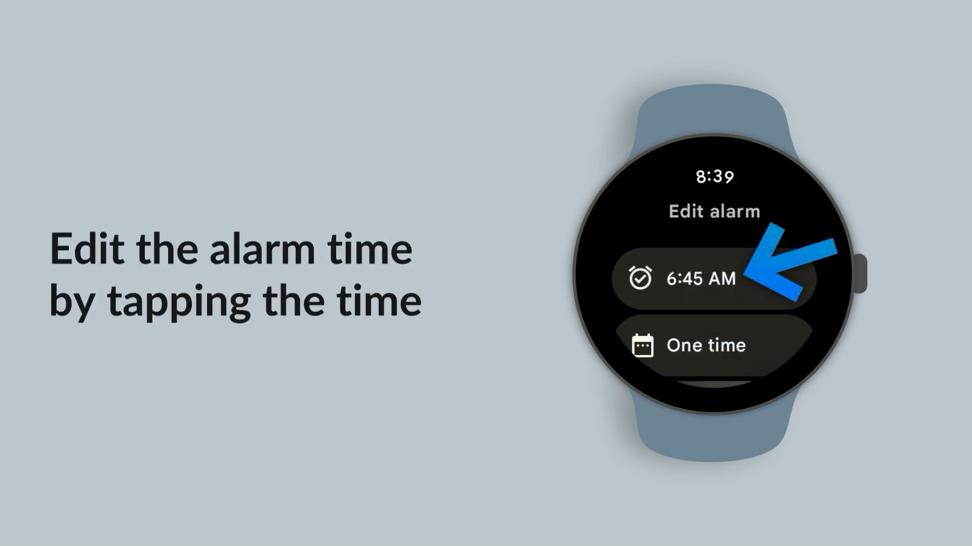
pyautogui.click(698, 278)
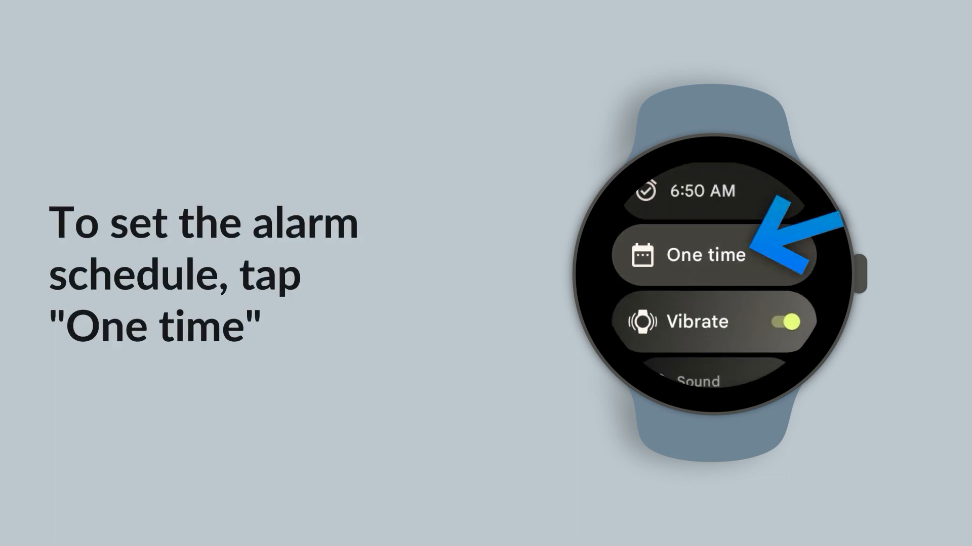
pyautogui.click(703, 256)
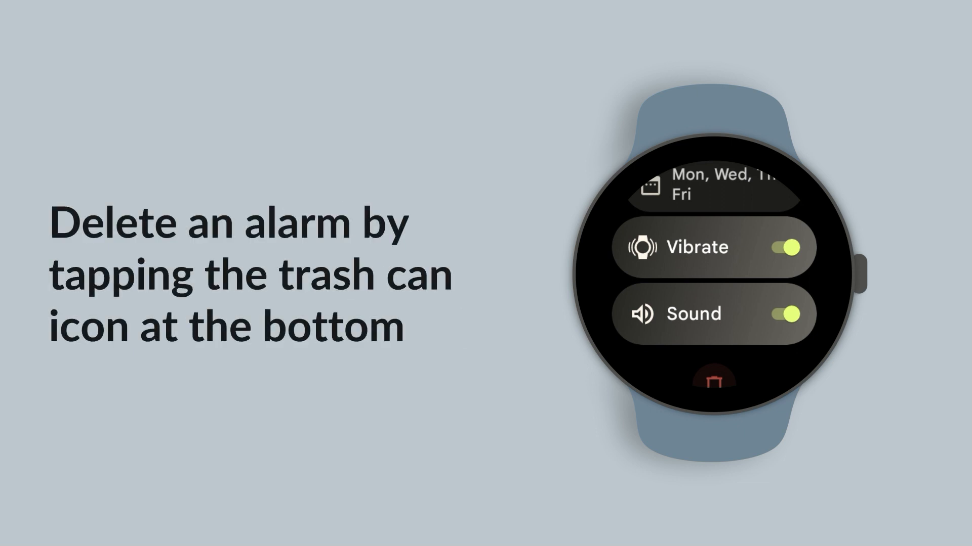
# - Scroll the Edit alarm screen down to the trash icon and return to the alarm list
pyautogui.scroll(-3)
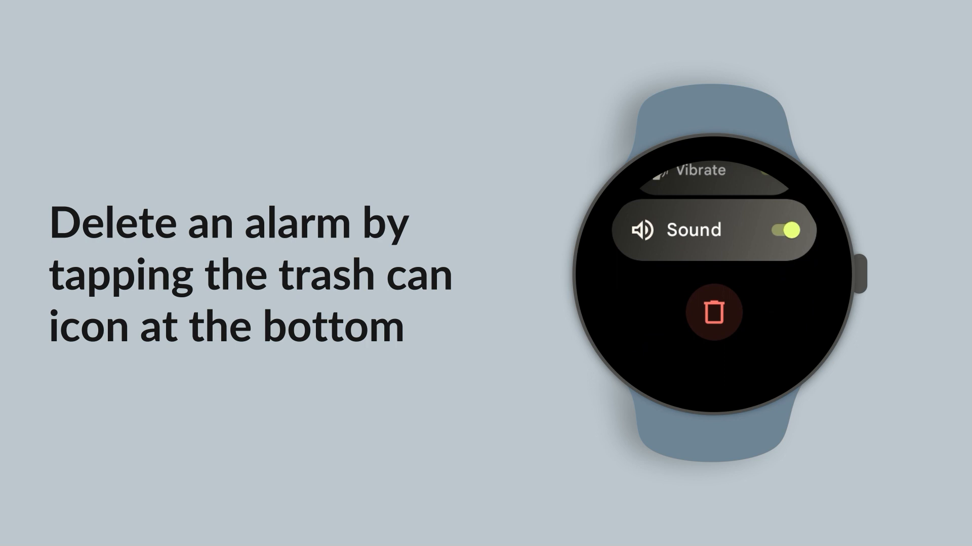
pyautogui.click(714, 313)
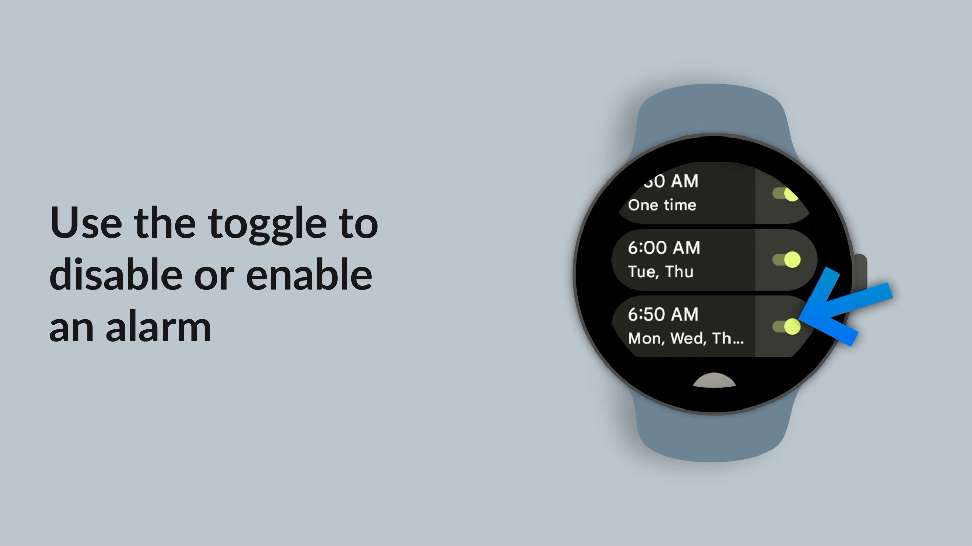
# - Toggle the 6:50 AM Mon, Wed, Thu, Fri alarm off in the list
pyautogui.click(792, 326)
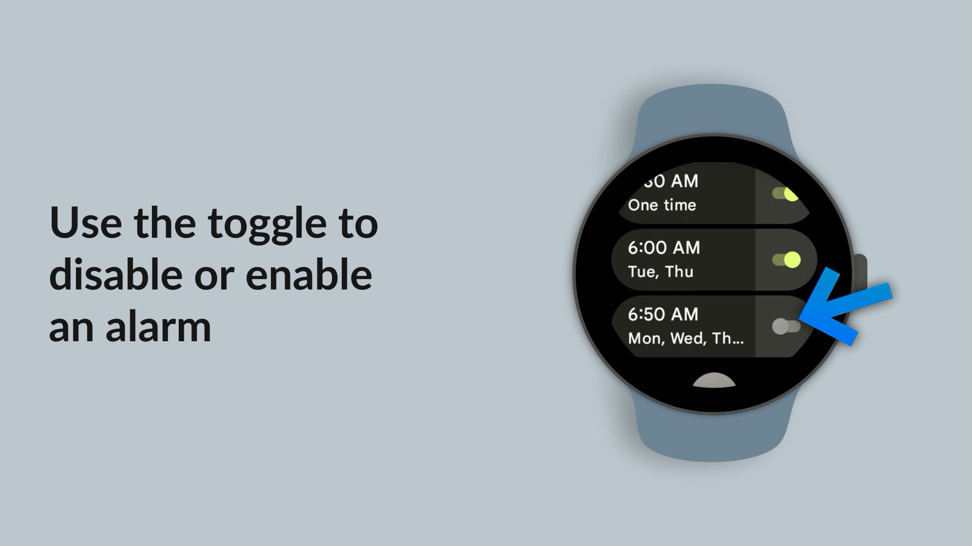